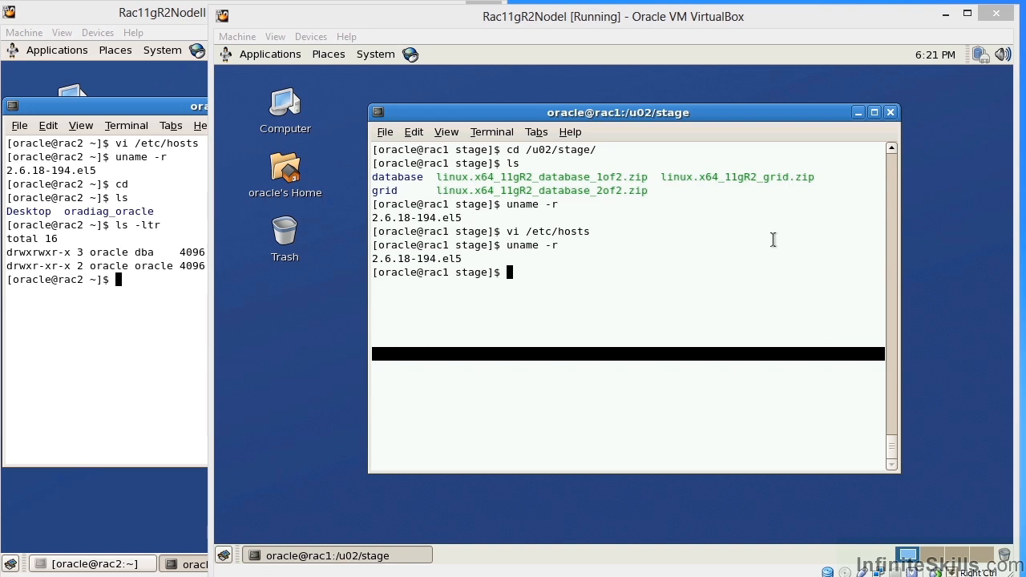
List the staged installer files under /u02 on rac1 and check /u02 on rac2.
type("cd /u02/stage/")
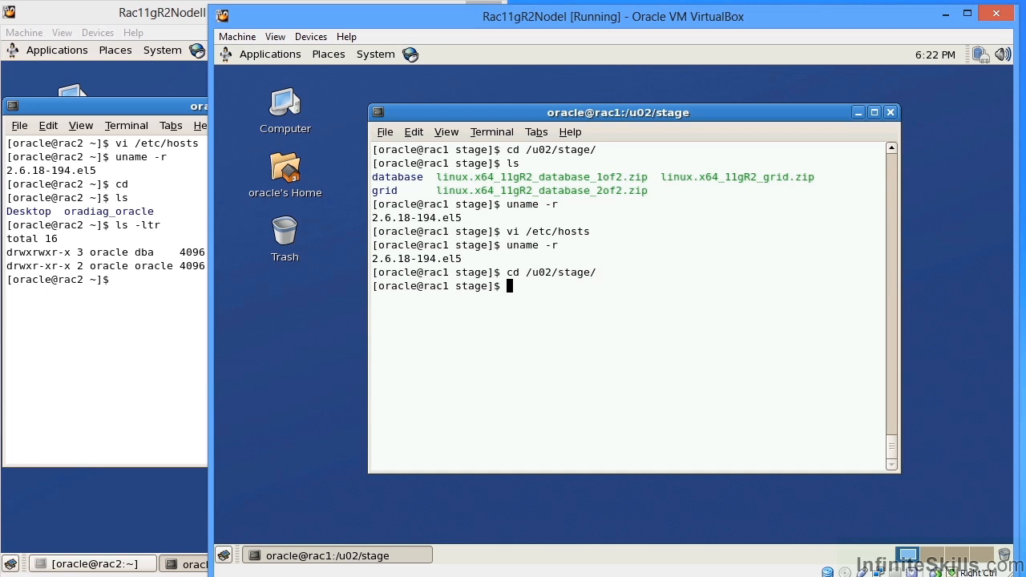
type("ls")
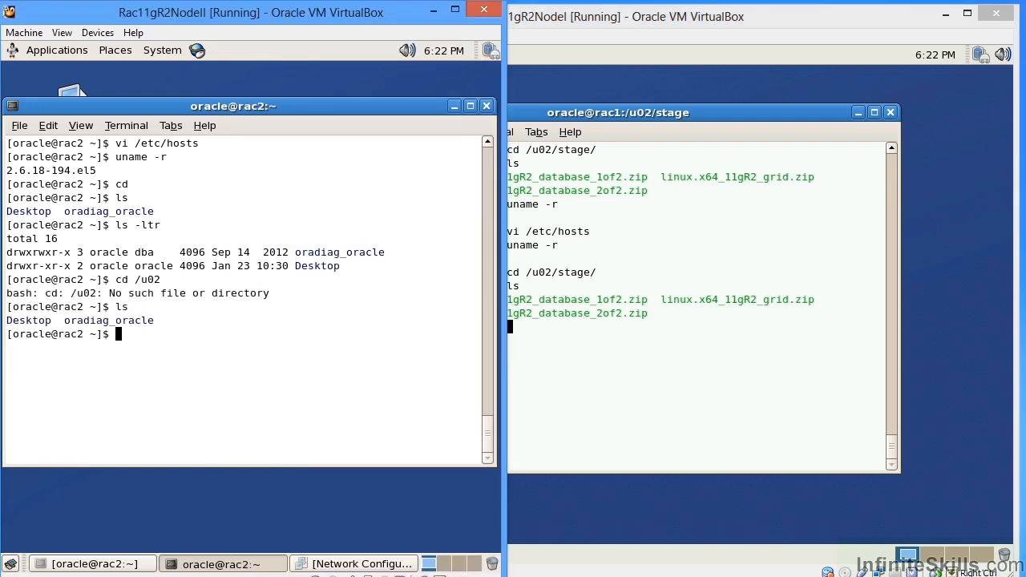
type("cd /u02")
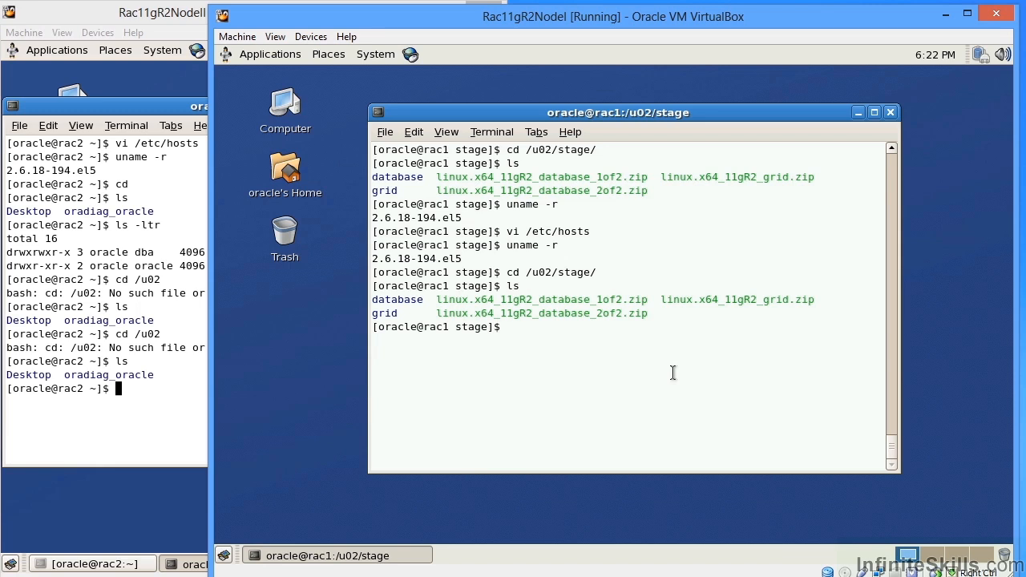
type("cd grid")
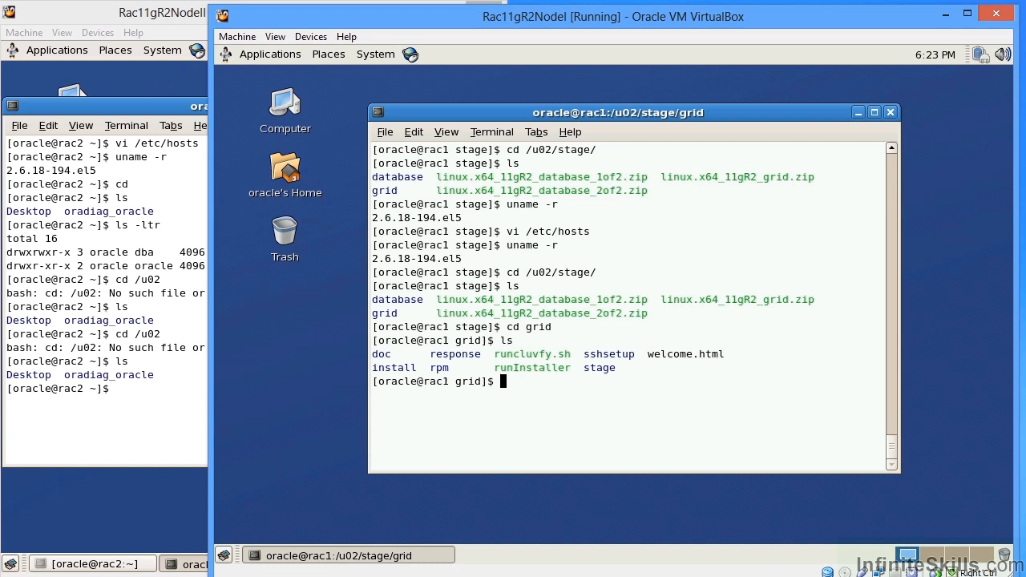
In rac1's grid installer folder, begin typing an ssh command.
type("ssh")
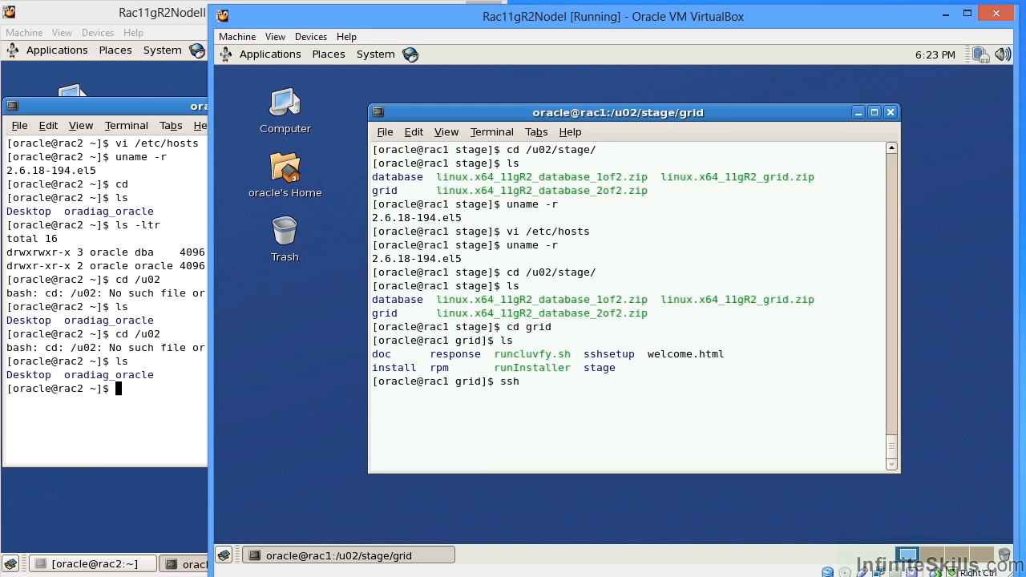
SSH as oracle from rac2 to rac1 and rac1 to rac2 without passwords, then exit both.
type("oracle@")
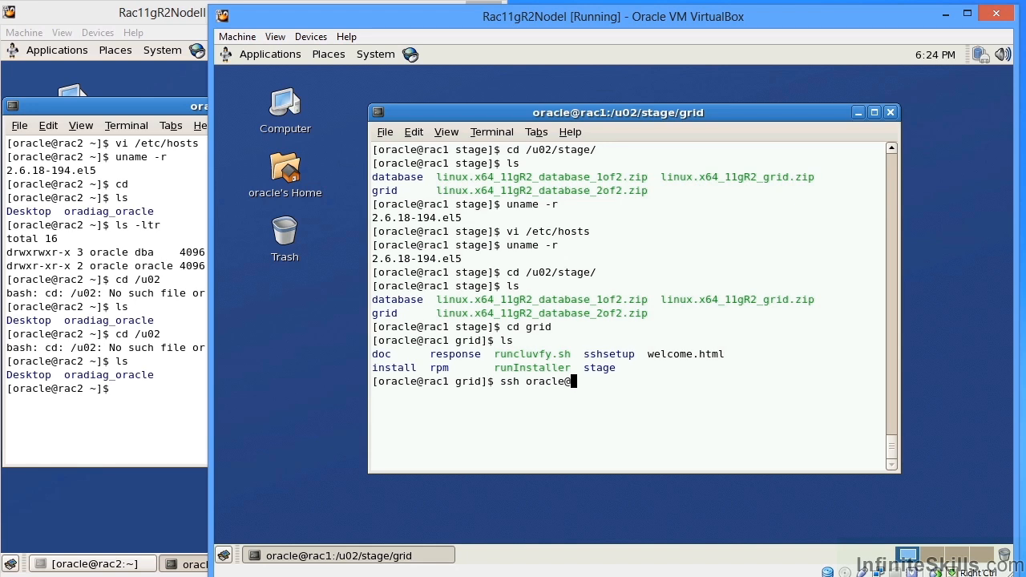
key("Return")
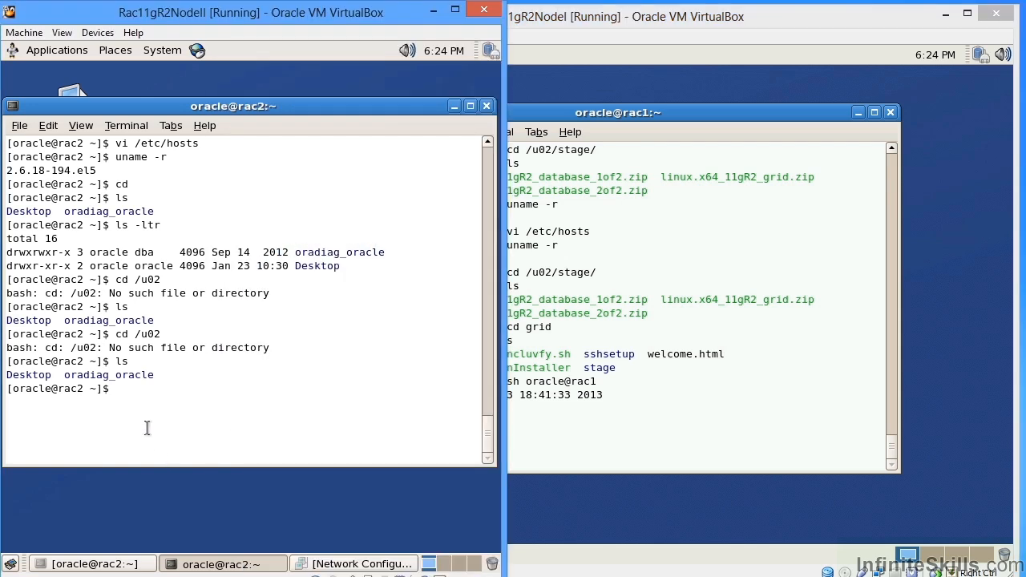
type("ssh oracle@rac1")
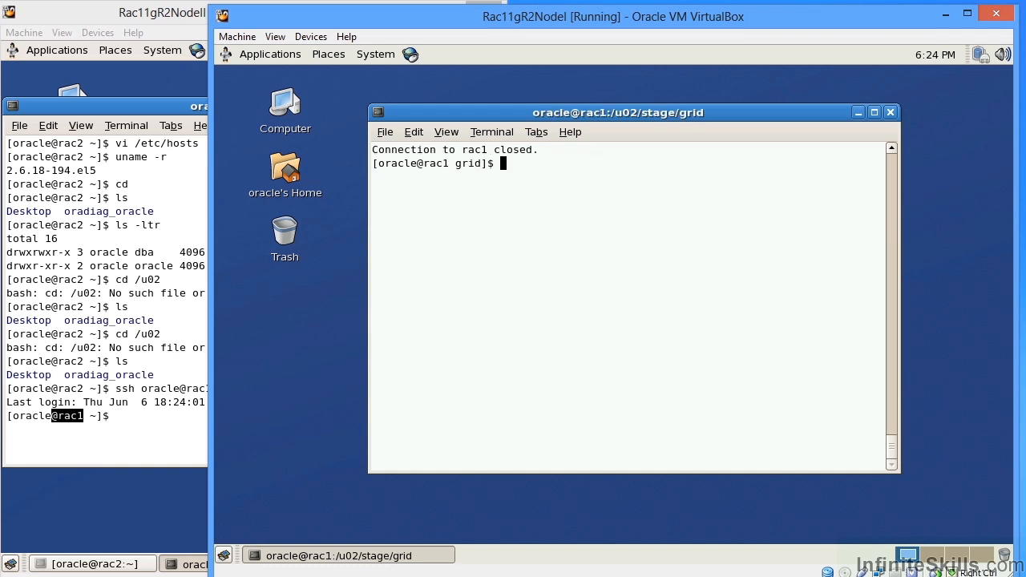
type("ssh oracle@rac2")
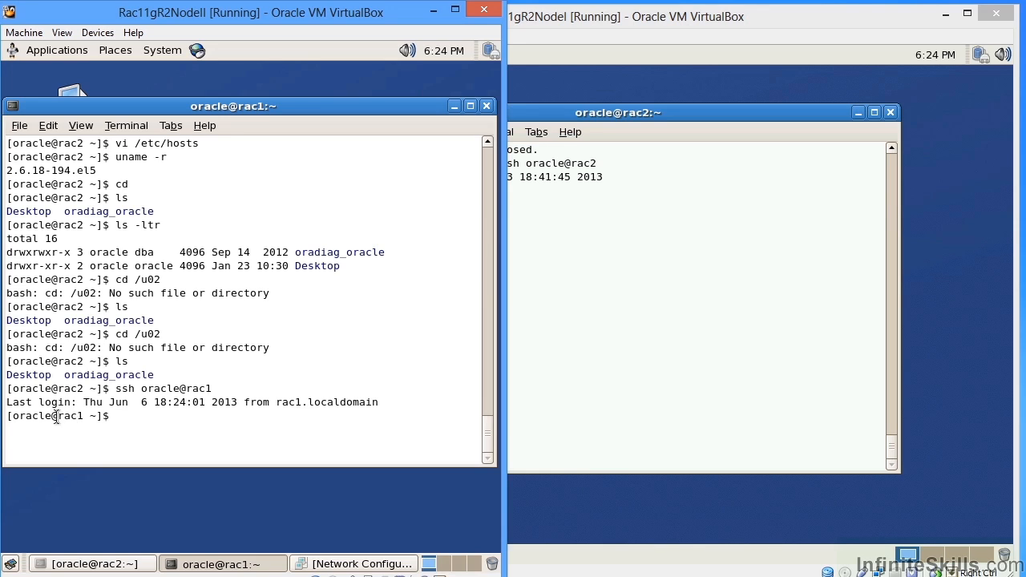
double_click(63, 415)
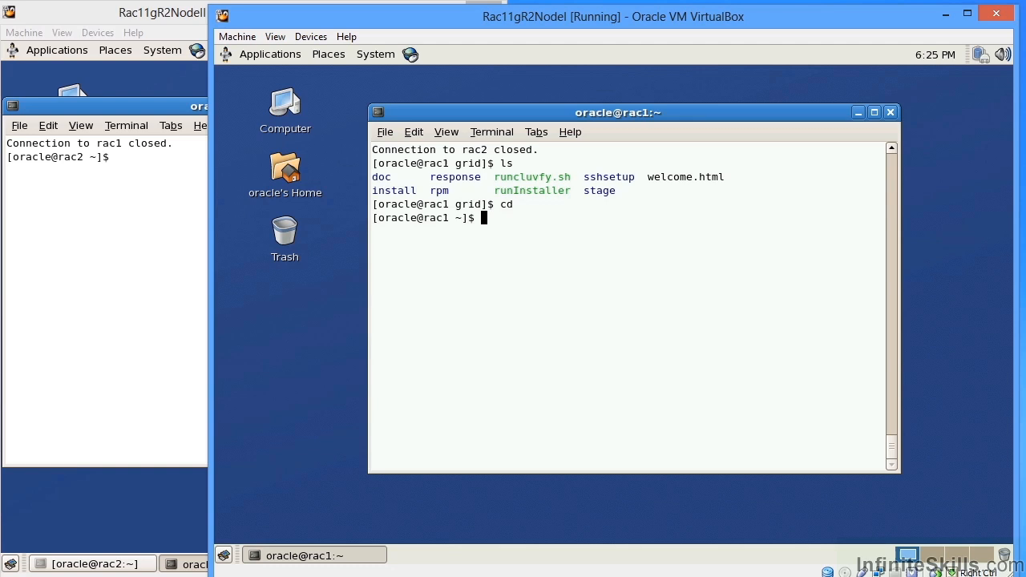
On rac1, list the home folder, enter .ssh, and list authorized_keys, id_rsa and known_hosts.
type("ls -al")
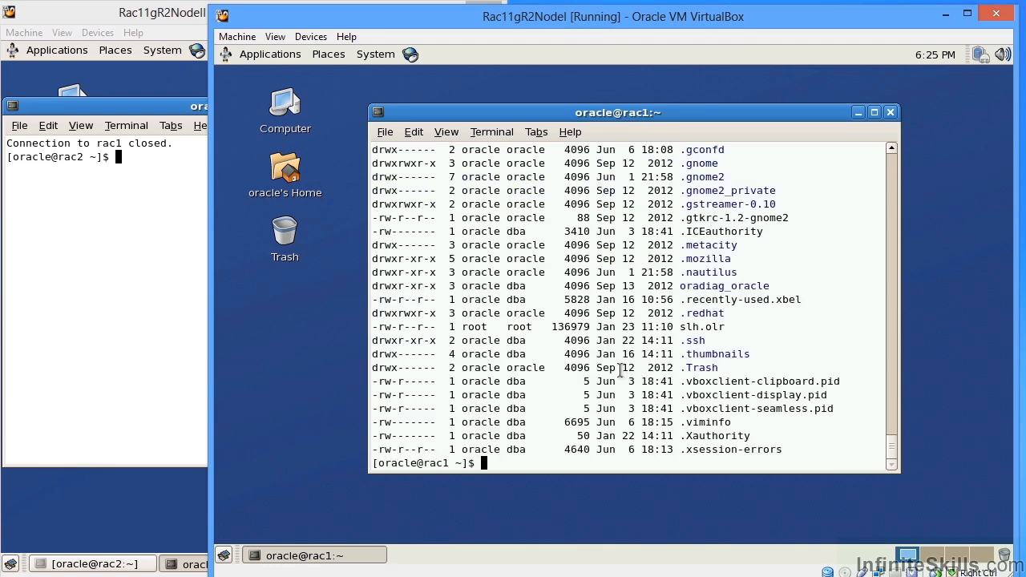
double_click(693, 340)
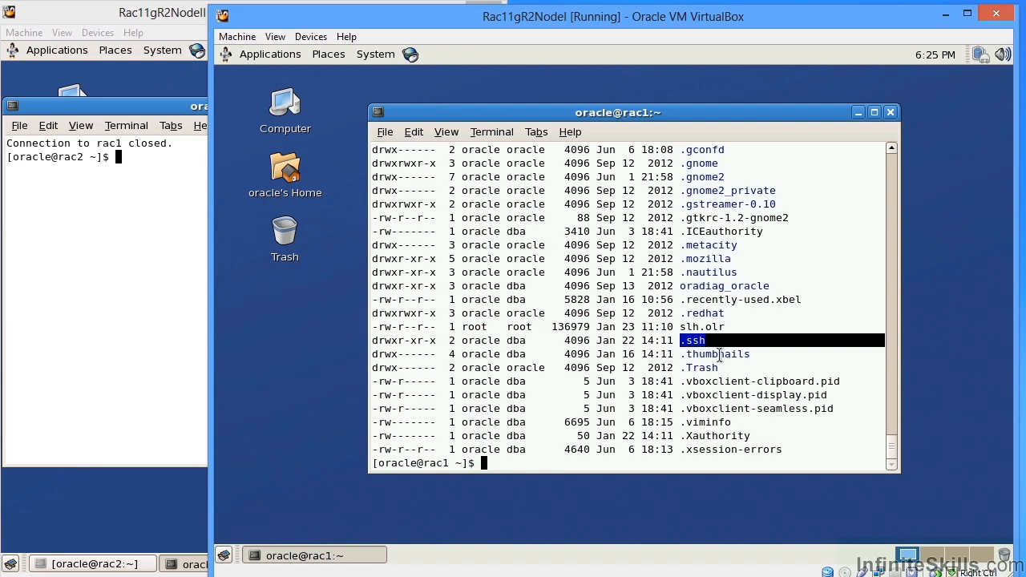
type("cd .ssh/")
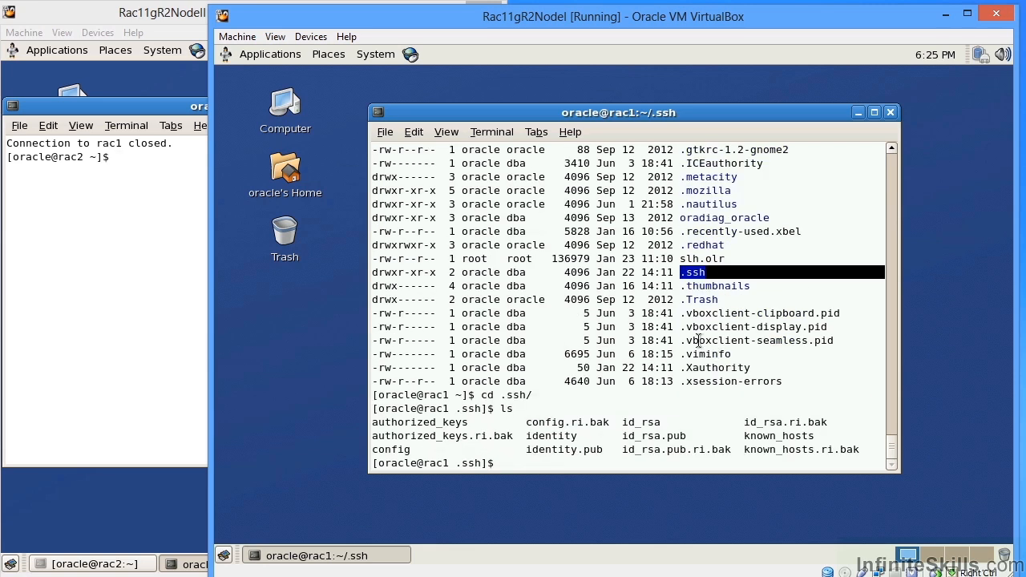
mouse_move(389, 424)
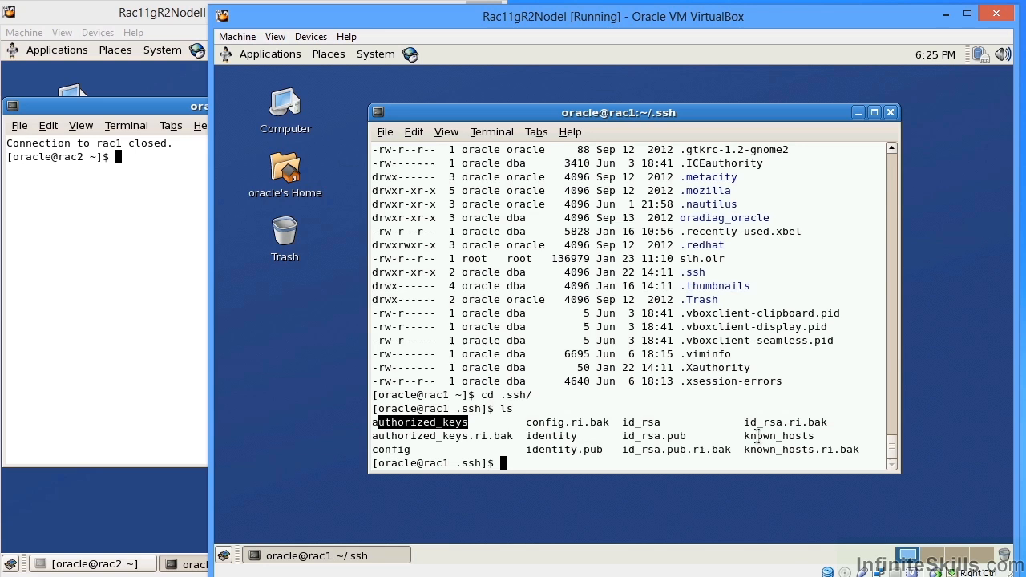
double_click(778, 435)
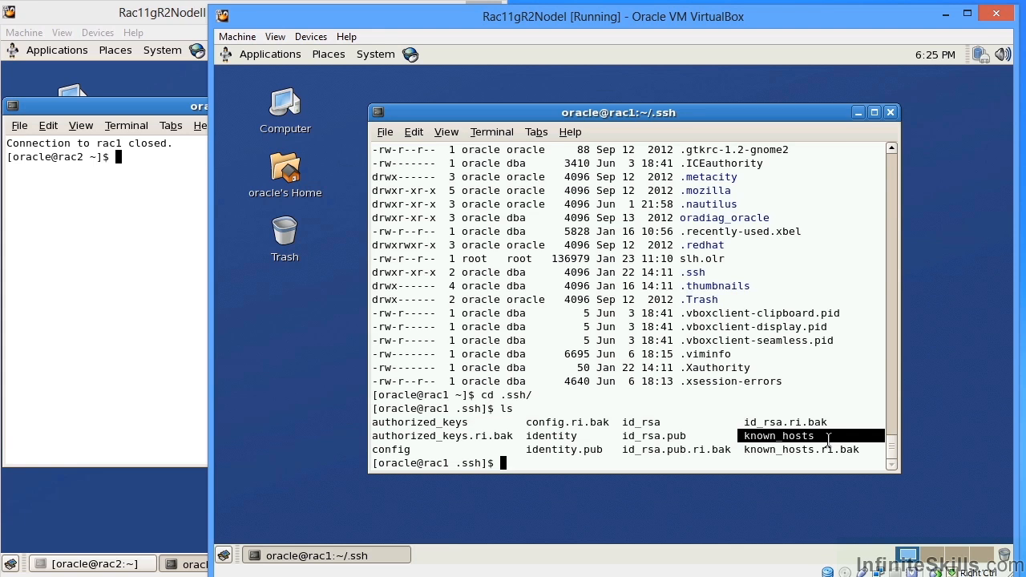
type("ls -ltr")
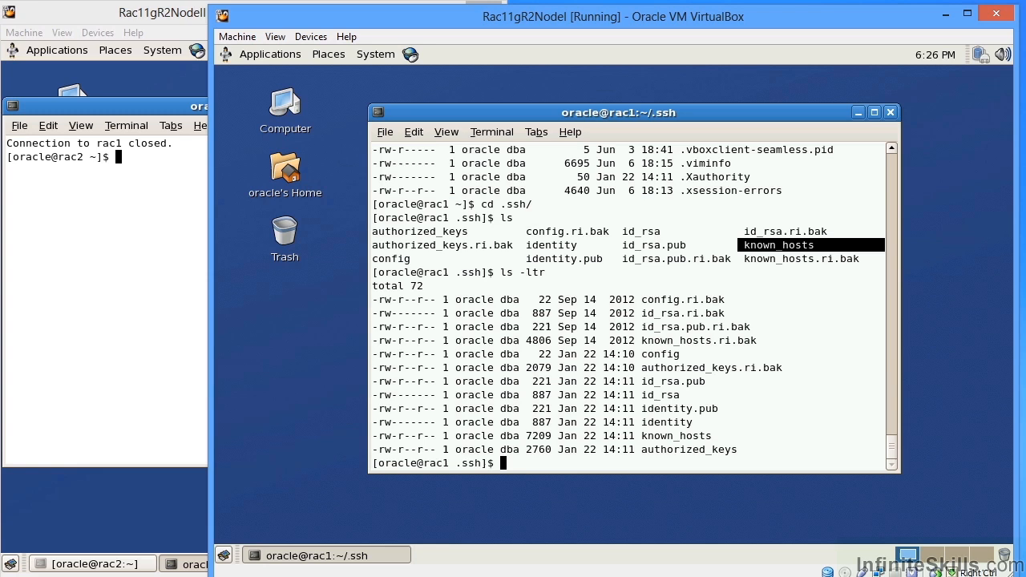
Open rac1's known_hosts file in vi to review its host entries.
type("vi known_hosts")
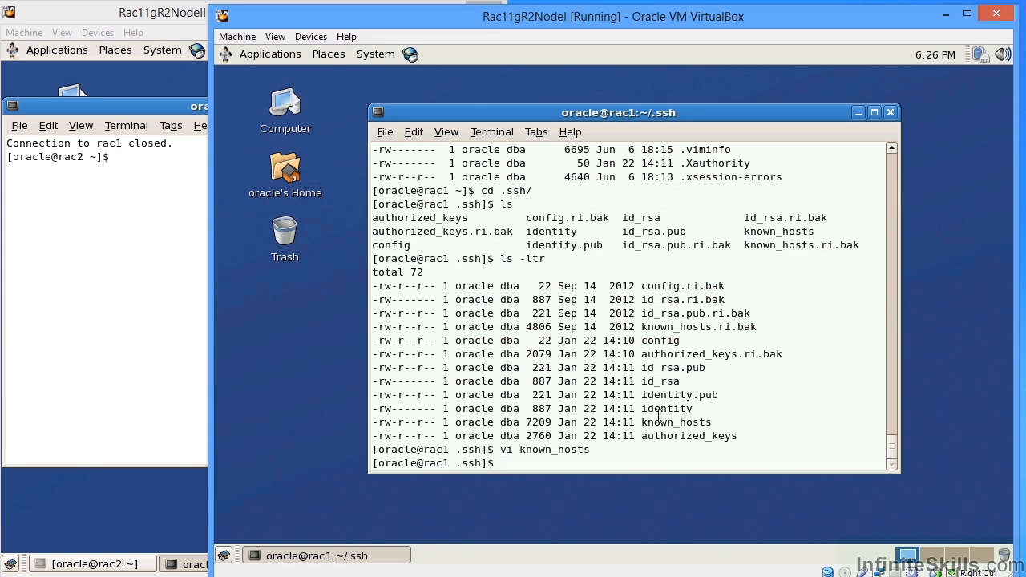
mouse_move(712, 437)
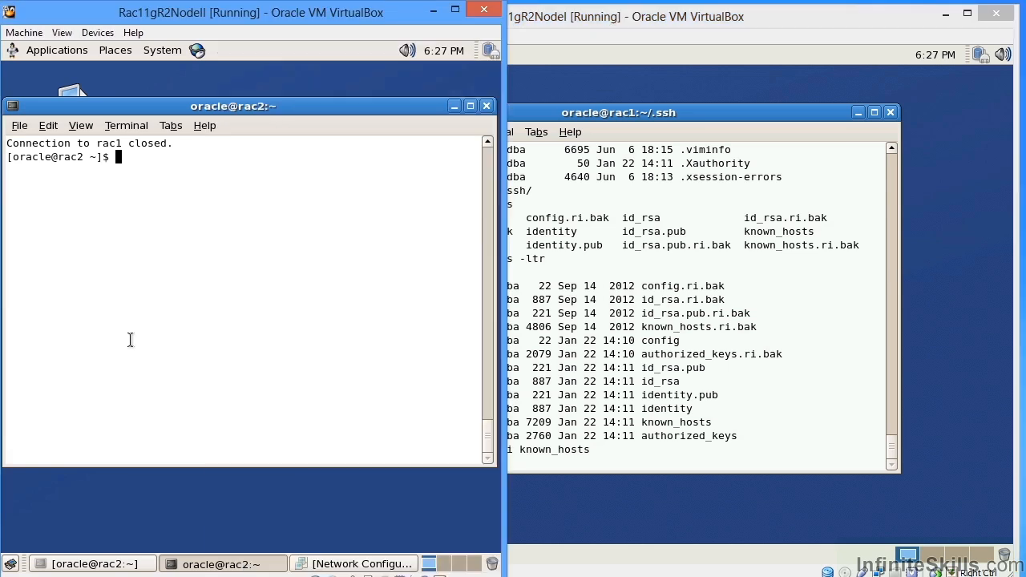
On rac2, confirm /home/oracle, enter .ssh and list authorized_keys, identity, id_rsa and known_hosts.
type("cd")
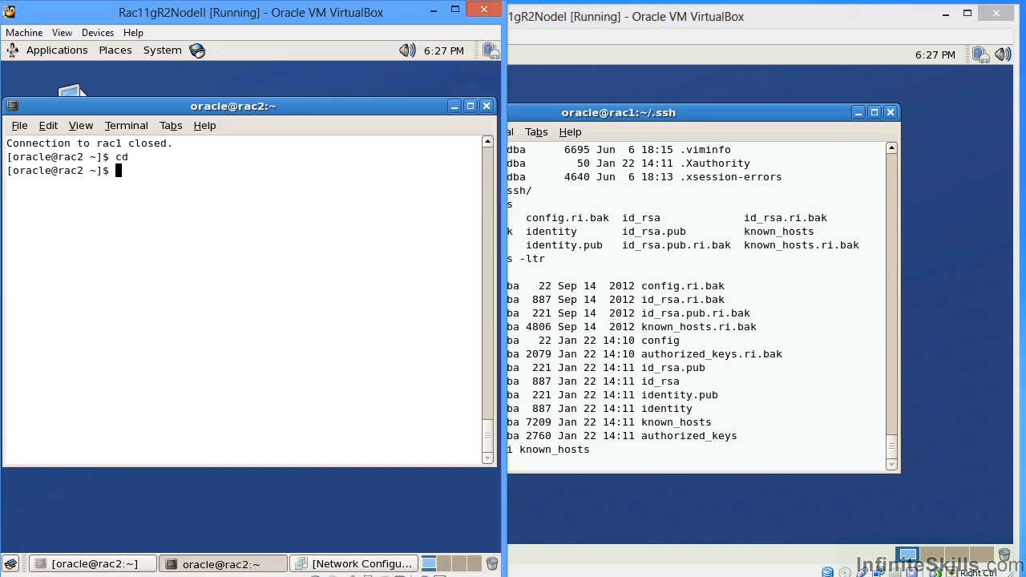
type("pwd")
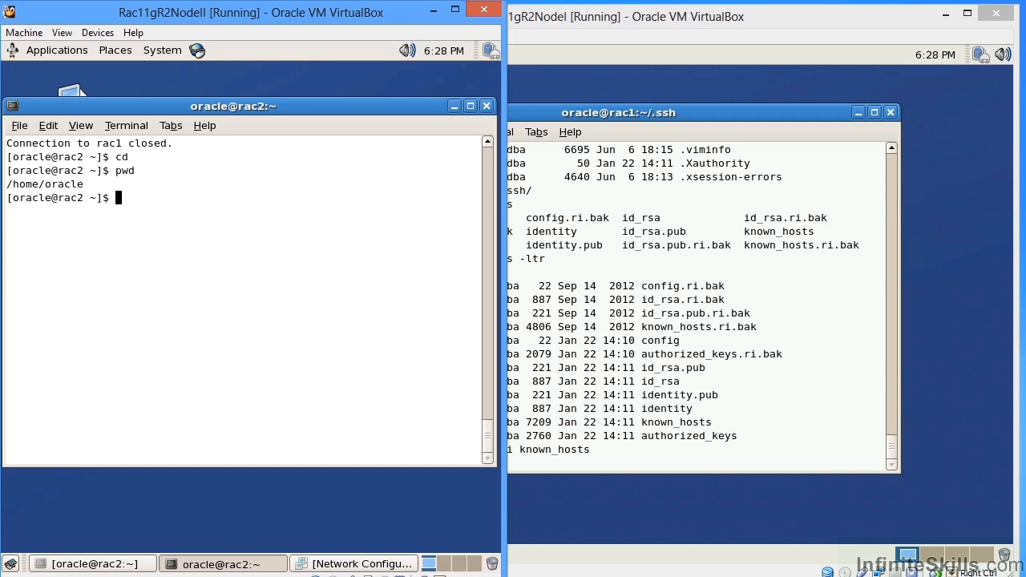
type("ls -")
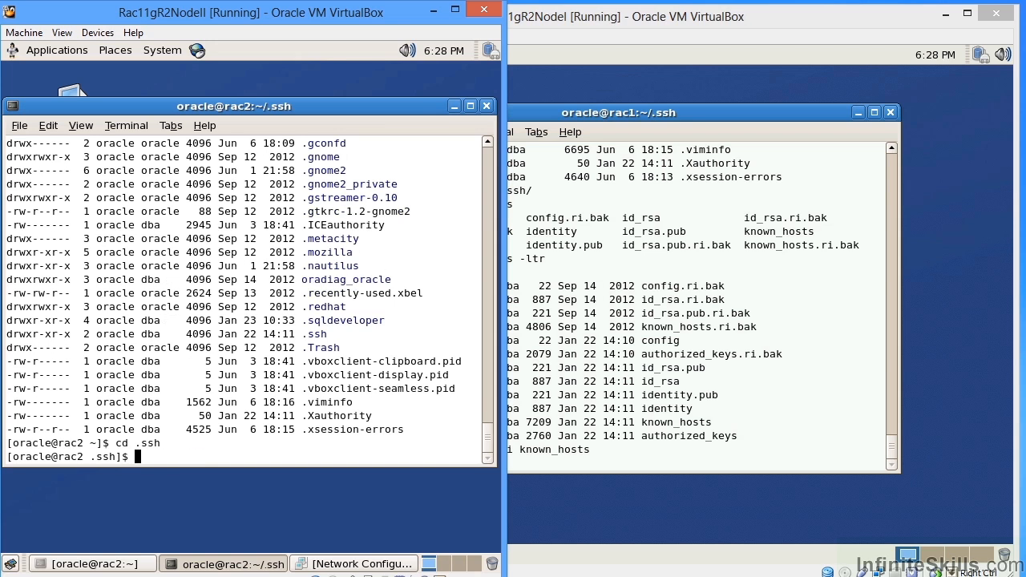
type("ls")
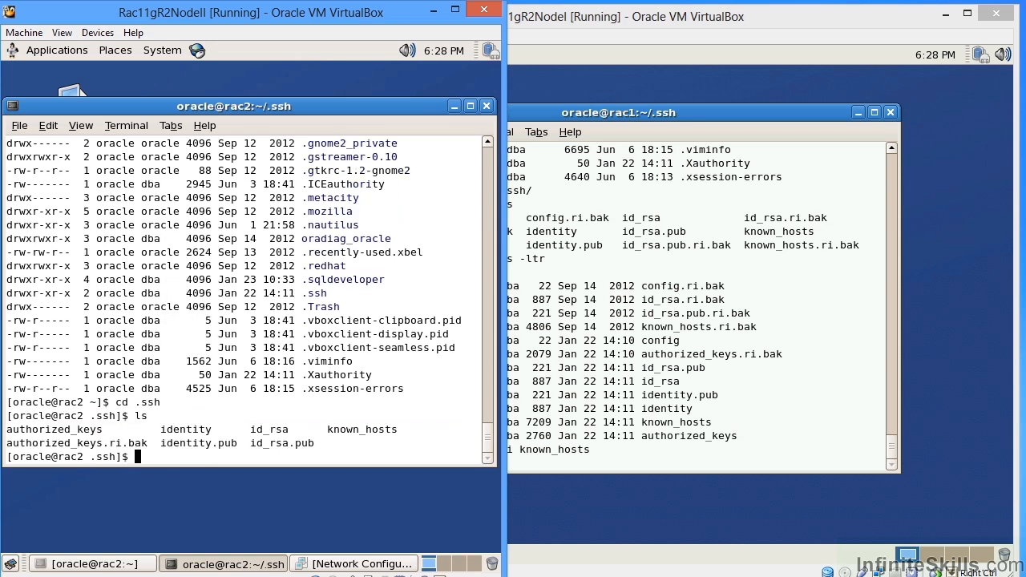